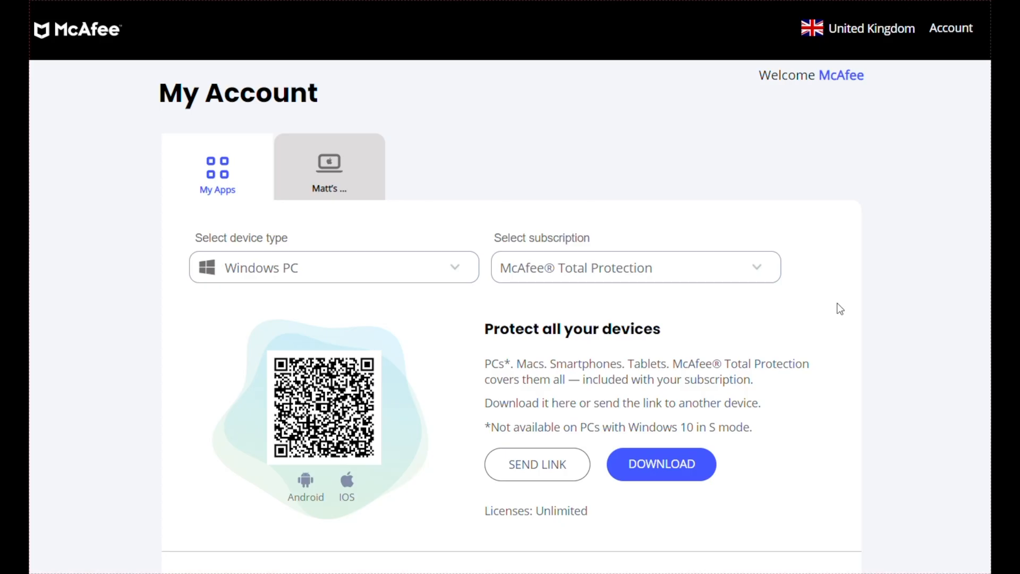
Step: Download McAfee Total Protection for Windows PC, agreeing to the license agreement
{"action": "left_click", "coordinate": [659, 464]}
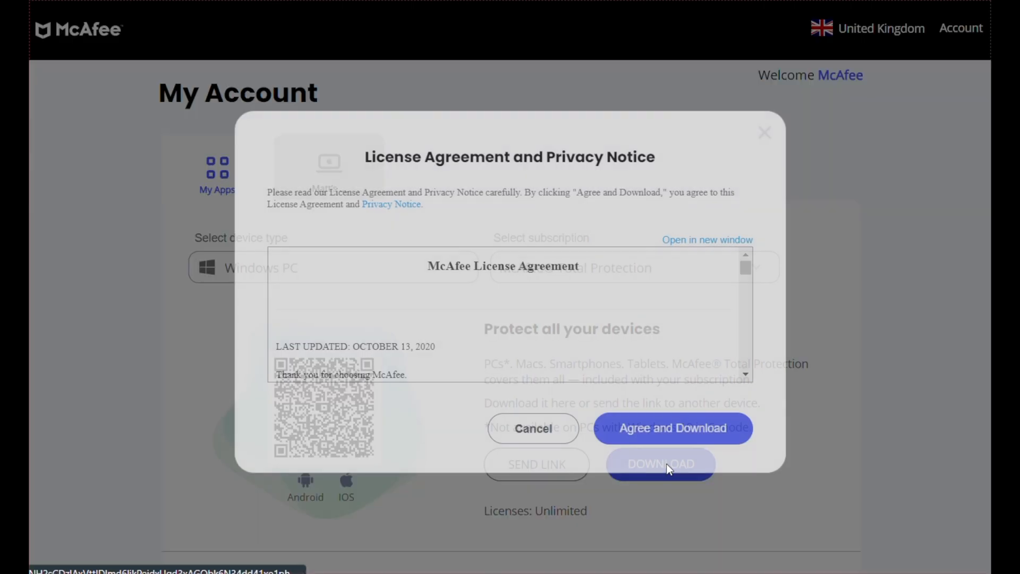
{"action": "left_click", "coordinate": [671, 427]}
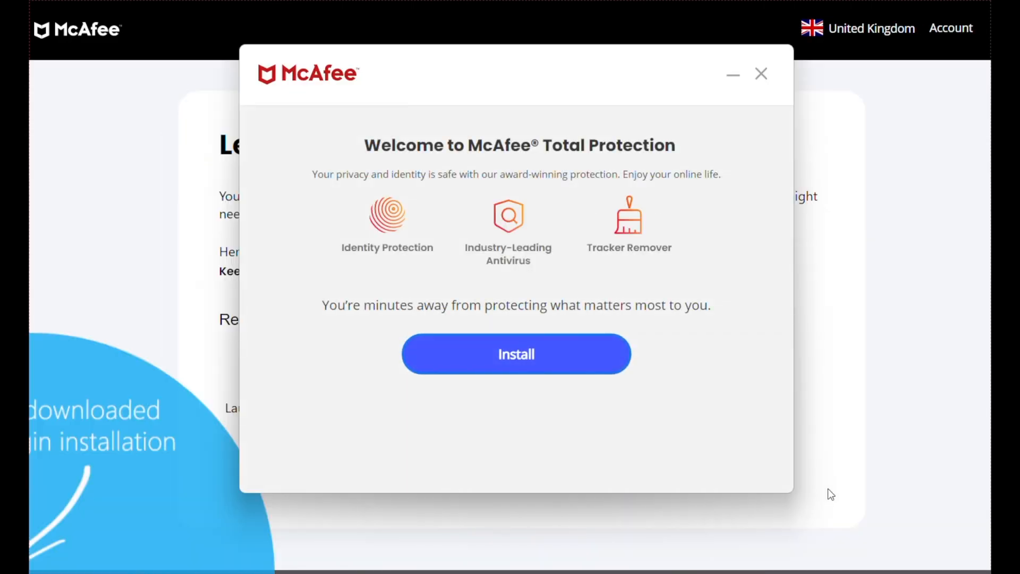
Step: Install McAfee Total Protection and let setup run to 100% complete
{"action": "left_click", "coordinate": [515, 353]}
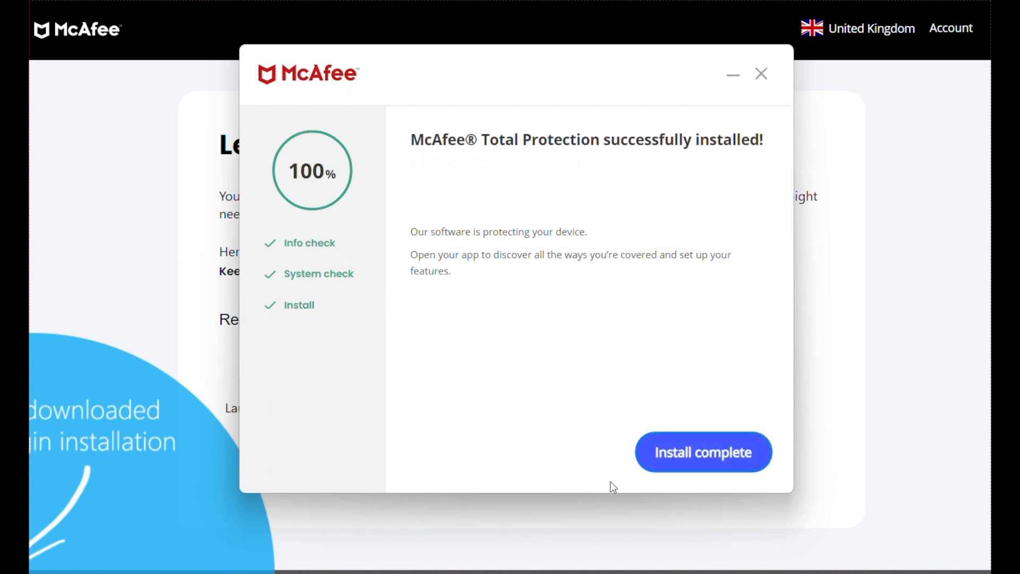
Step: Complete installation, reach the home dashboard and go to the Antivirus page
{"action": "left_click", "coordinate": [702, 453]}
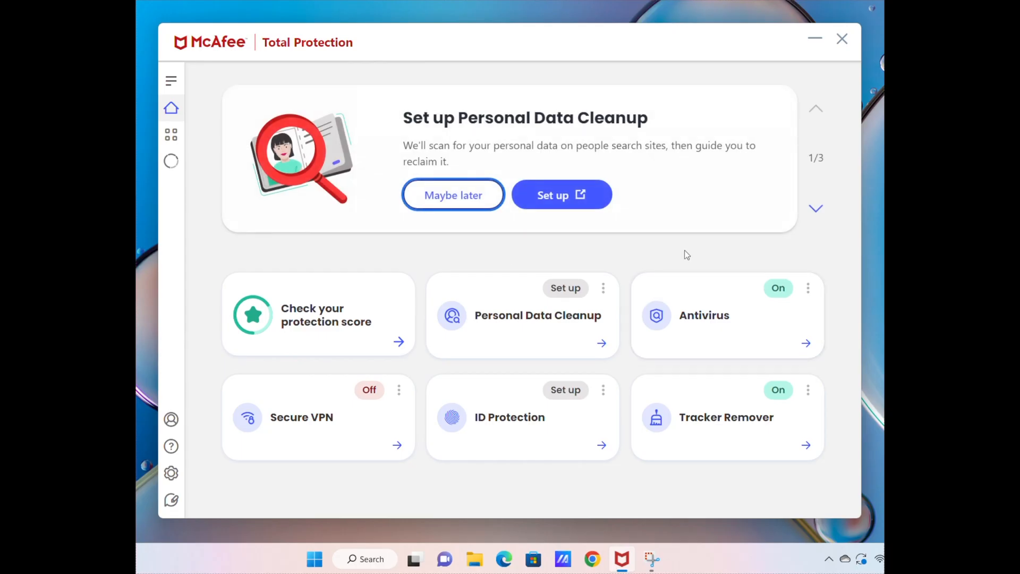
{"action": "mouse_move", "coordinate": [648, 262]}
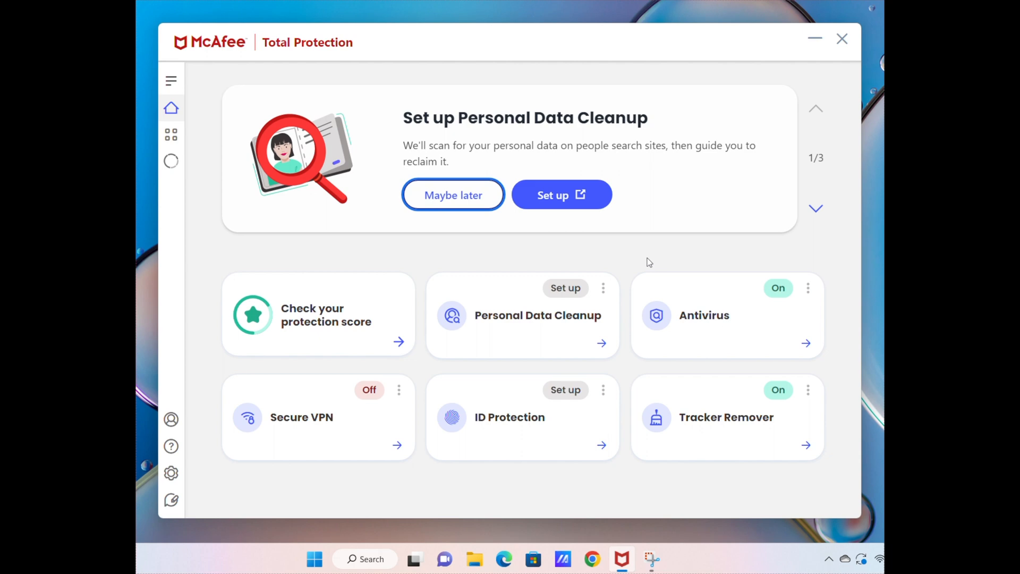
{"action": "left_click", "coordinate": [703, 314]}
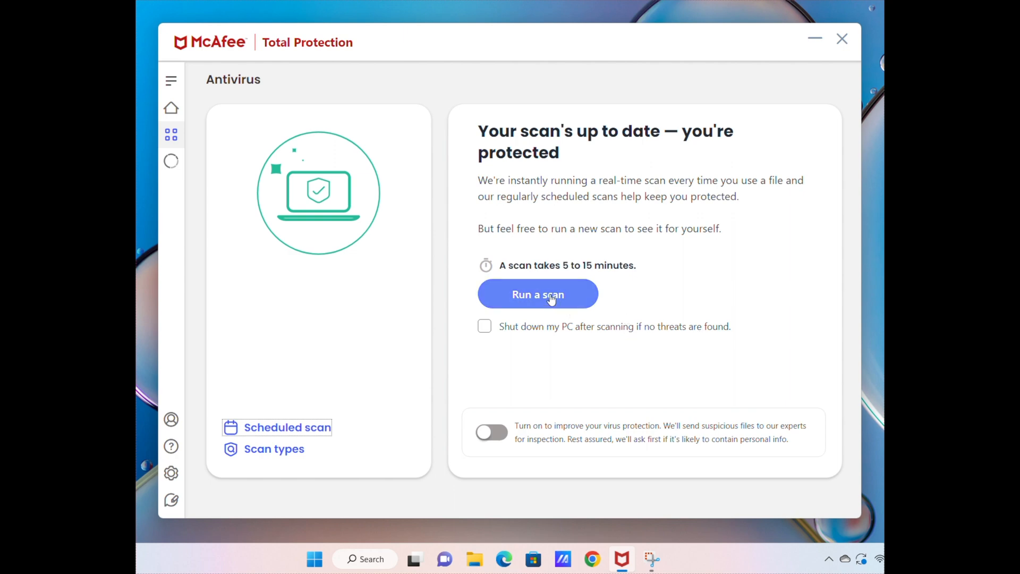
Step: Launch a new antivirus scan and return home with 'Tell me when it's done'
{"action": "left_click", "coordinate": [536, 294]}
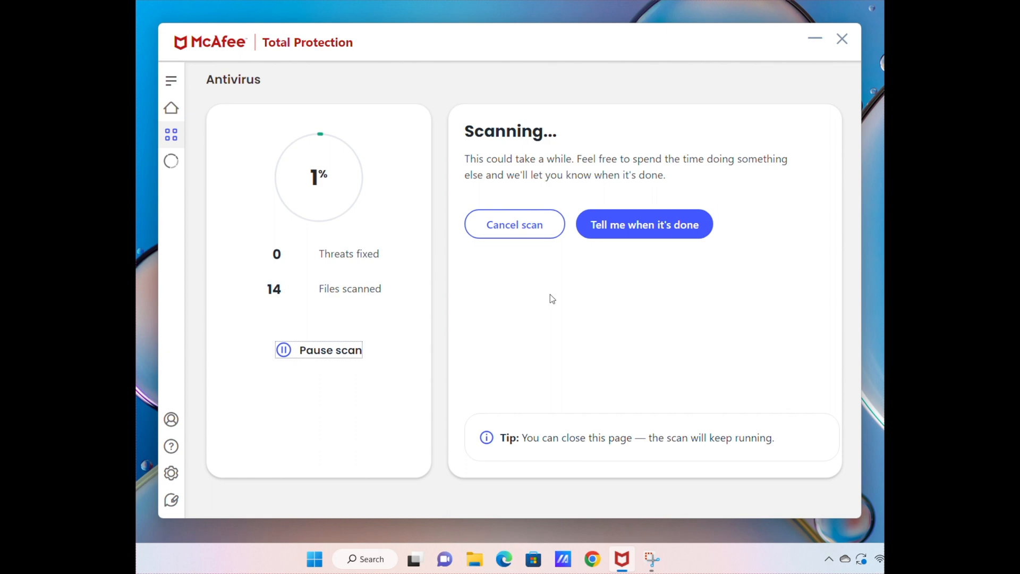
{"action": "left_click", "coordinate": [171, 108]}
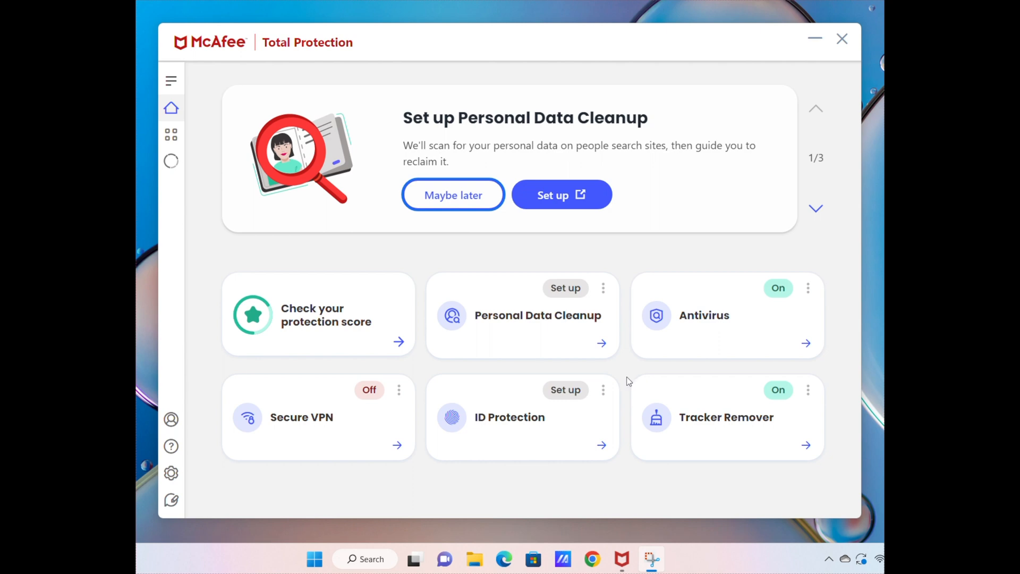
{"action": "mouse_move", "coordinate": [336, 443]}
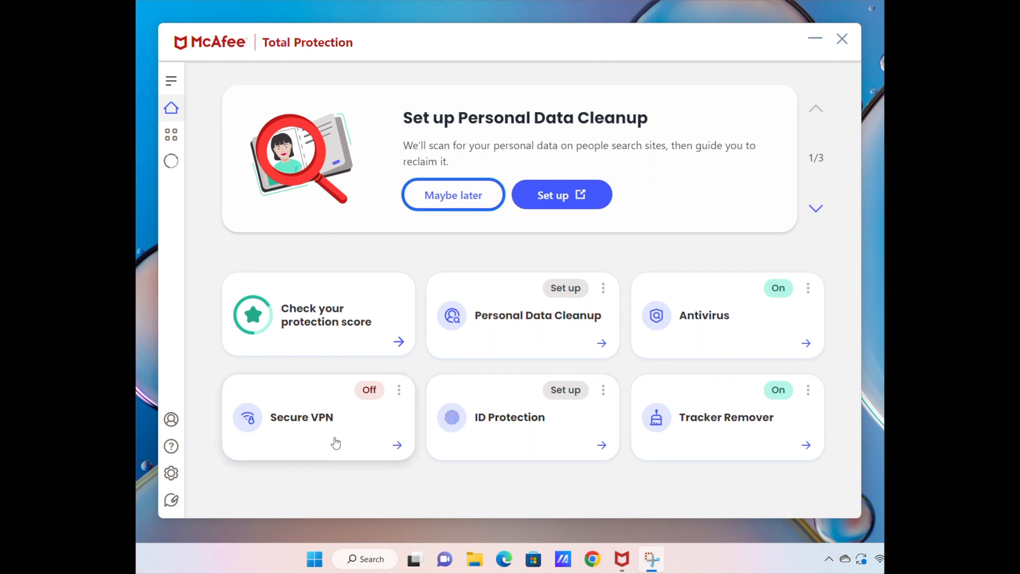
{"action": "mouse_move", "coordinate": [344, 416]}
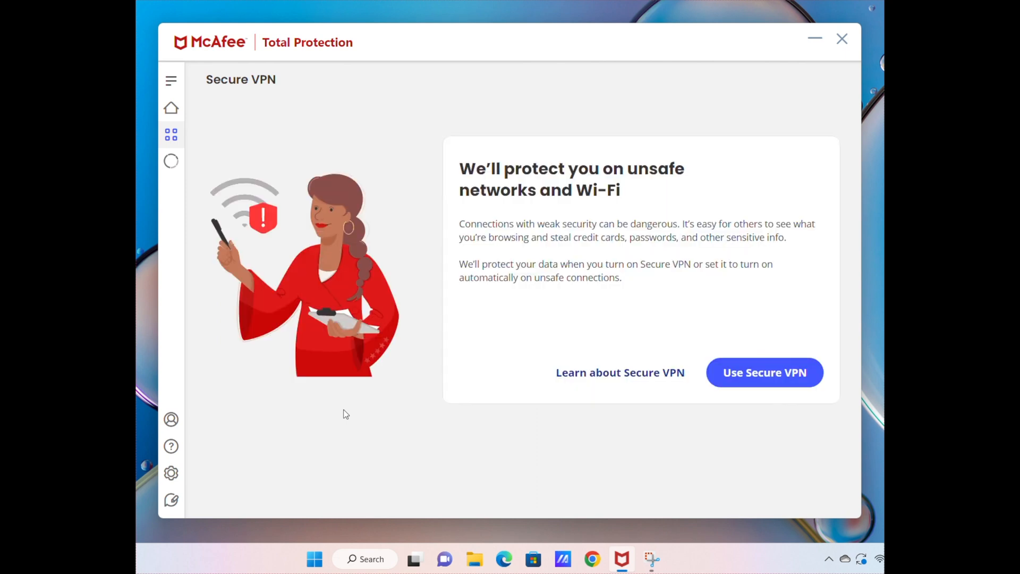
{"action": "mouse_move", "coordinate": [764, 378]}
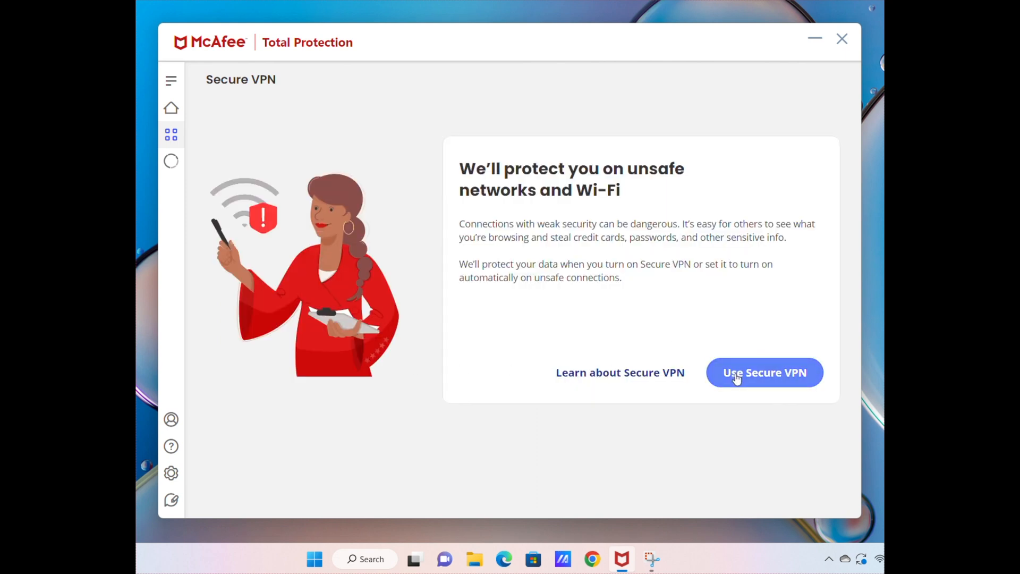
Step: Switch Secure VPN on via United Kingdom and return home showing VPN On
{"action": "left_click", "coordinate": [764, 372]}
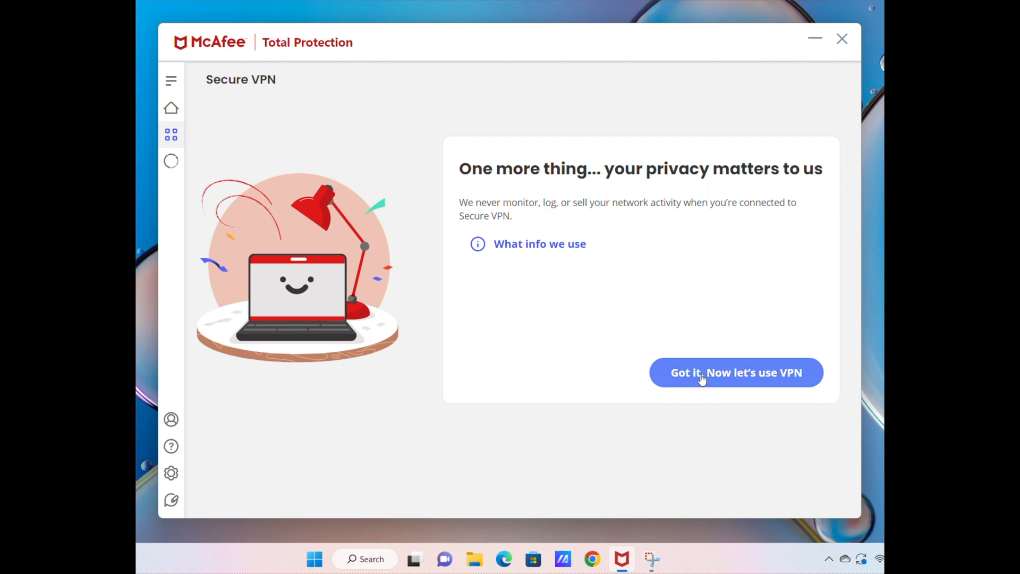
{"action": "left_click", "coordinate": [735, 372]}
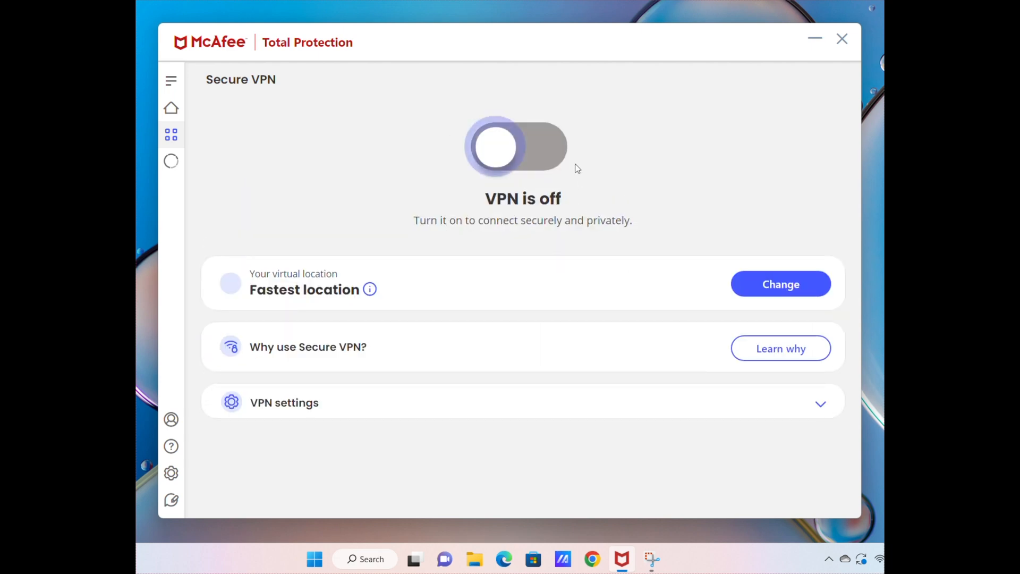
{"action": "left_click", "coordinate": [516, 145]}
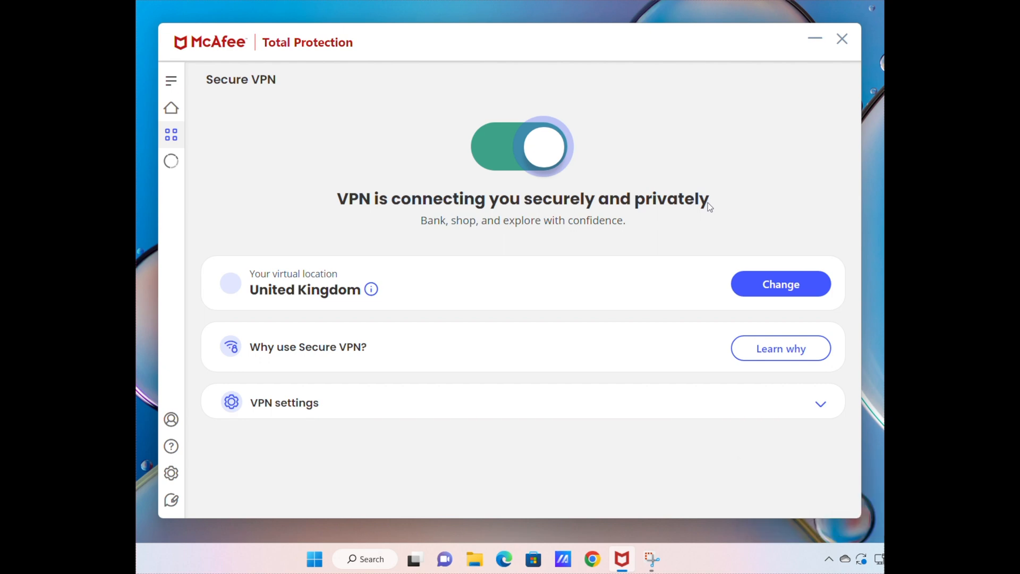
{"action": "mouse_move", "coordinate": [171, 109]}
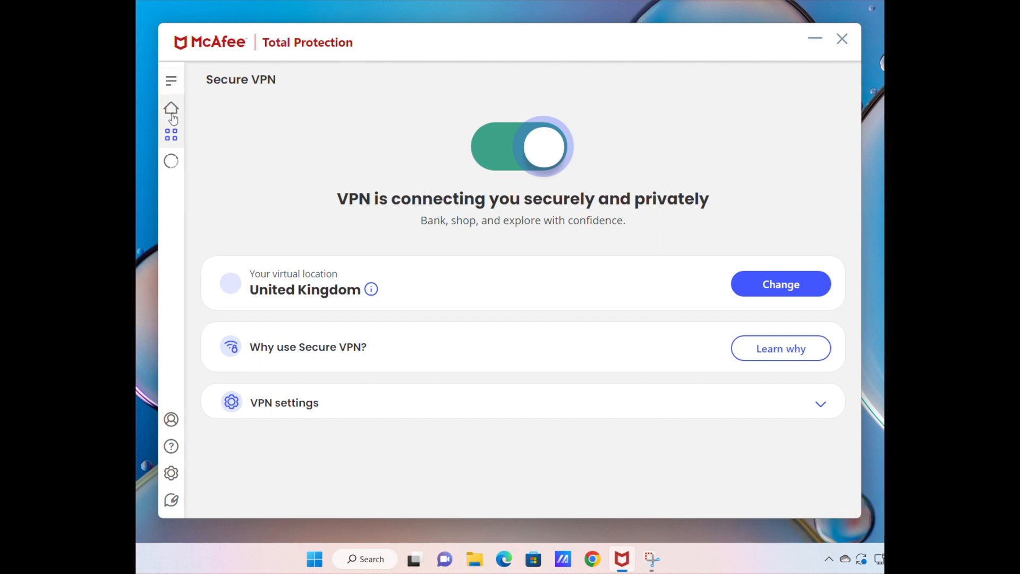
{"action": "left_click", "coordinate": [171, 109]}
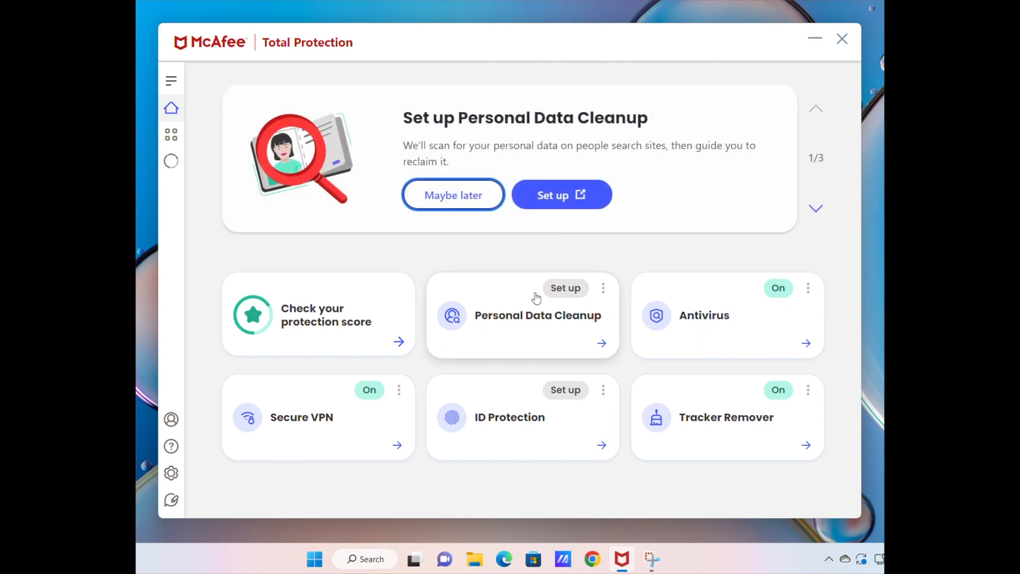
{"action": "mouse_move", "coordinate": [488, 262]}
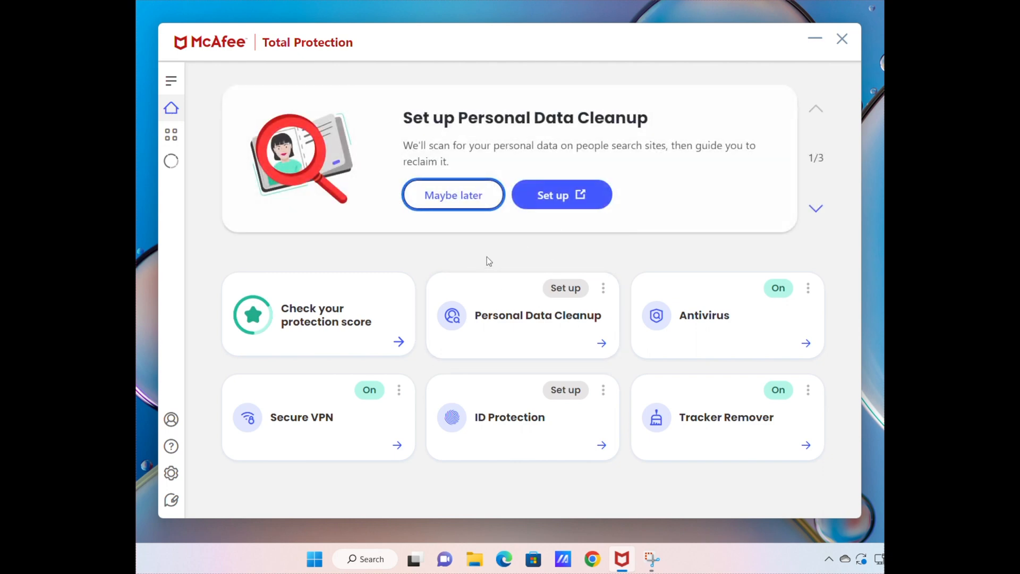